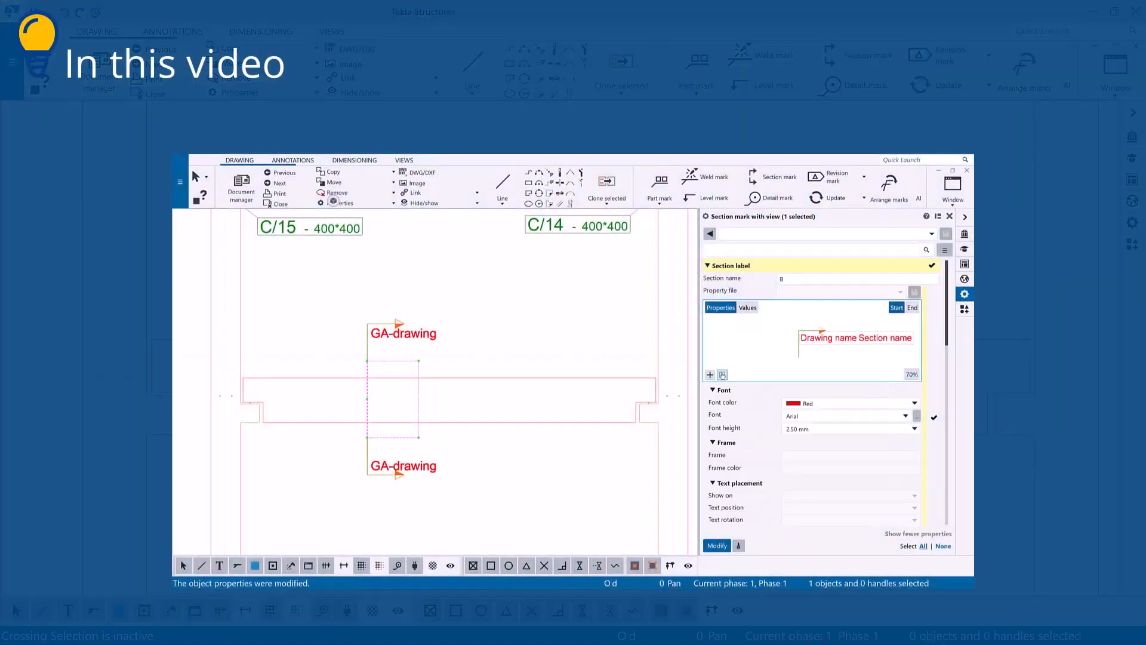
Load the Section mark type1 settings, showing a red Drawing name in the label layout
left_click(709, 374)
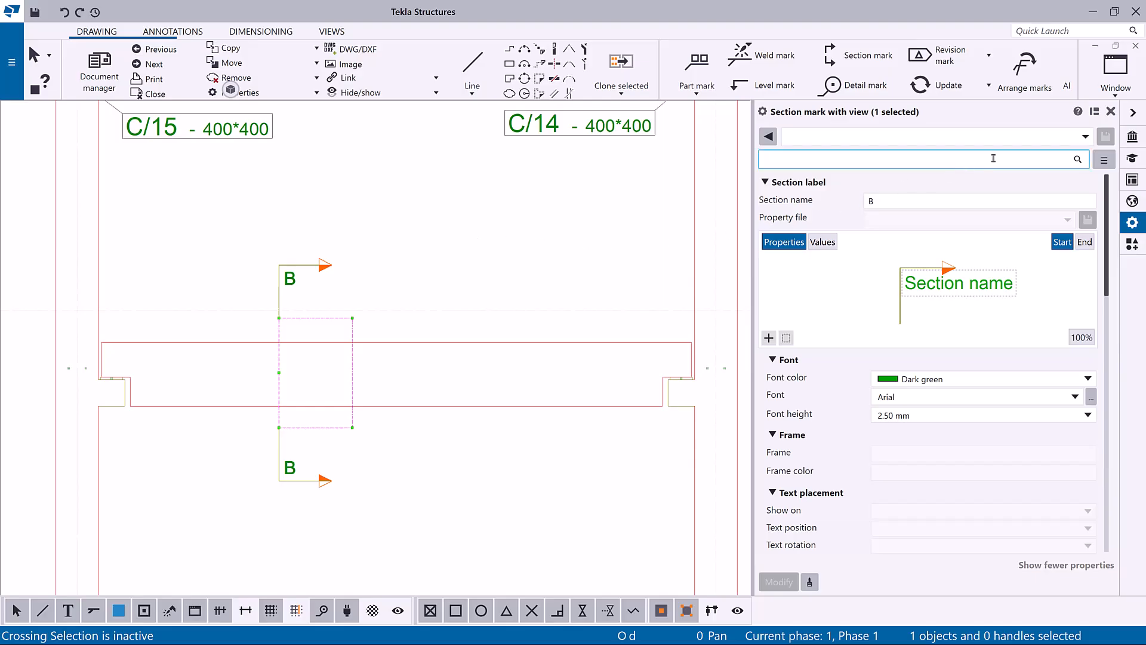
left_click(1085, 136)
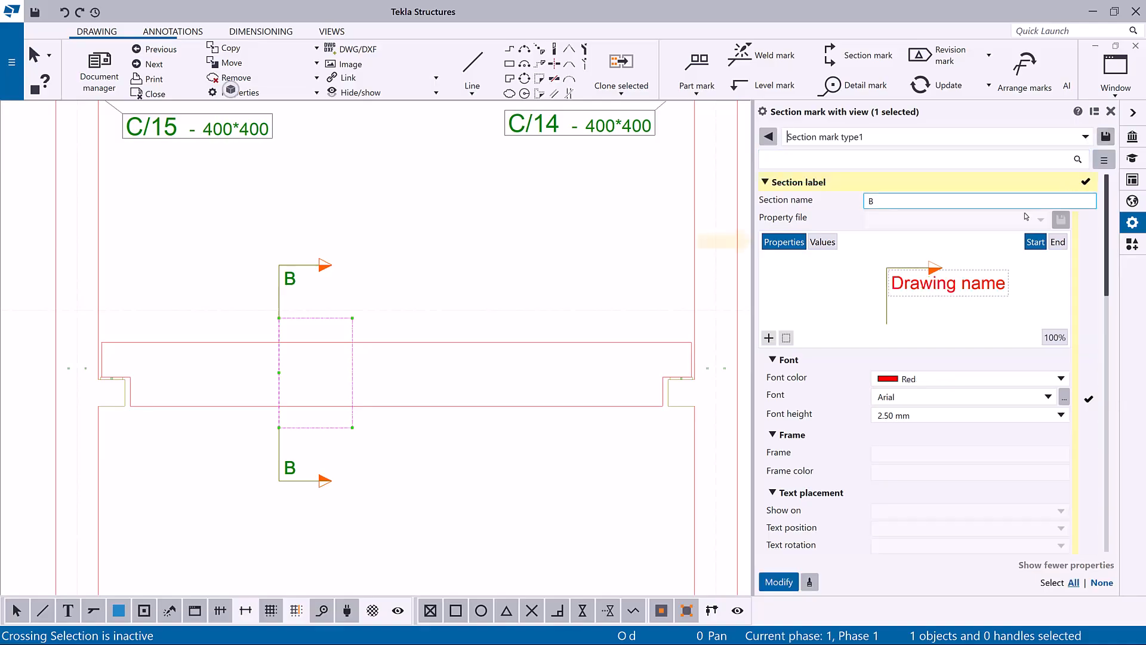
left_click(821, 241)
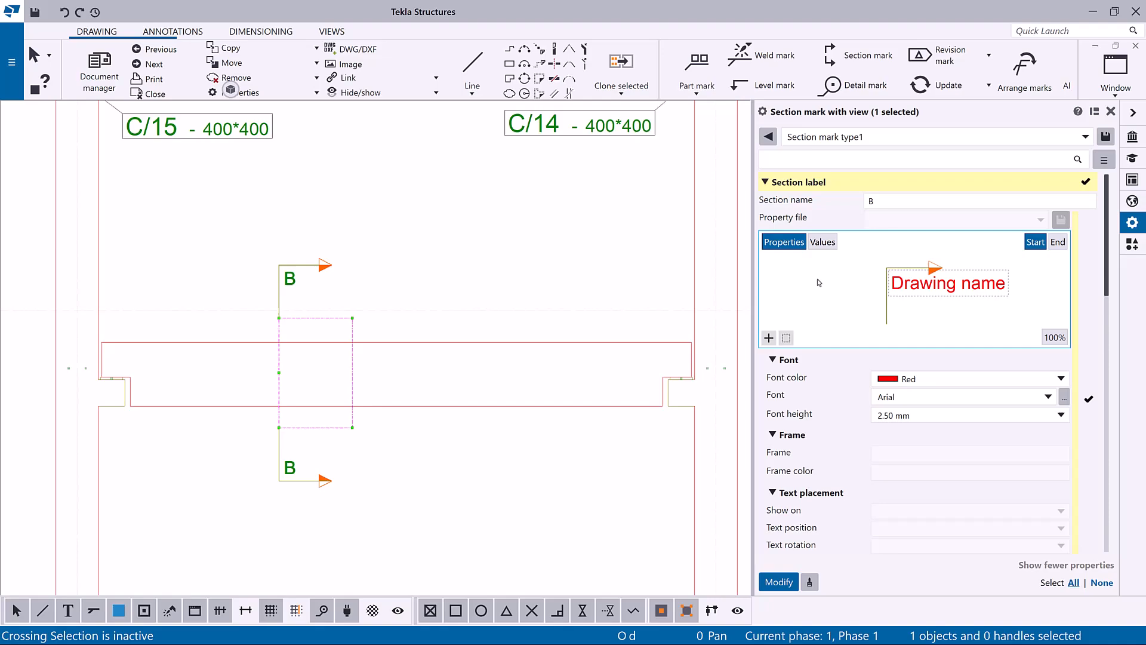
scroll("down", 3)
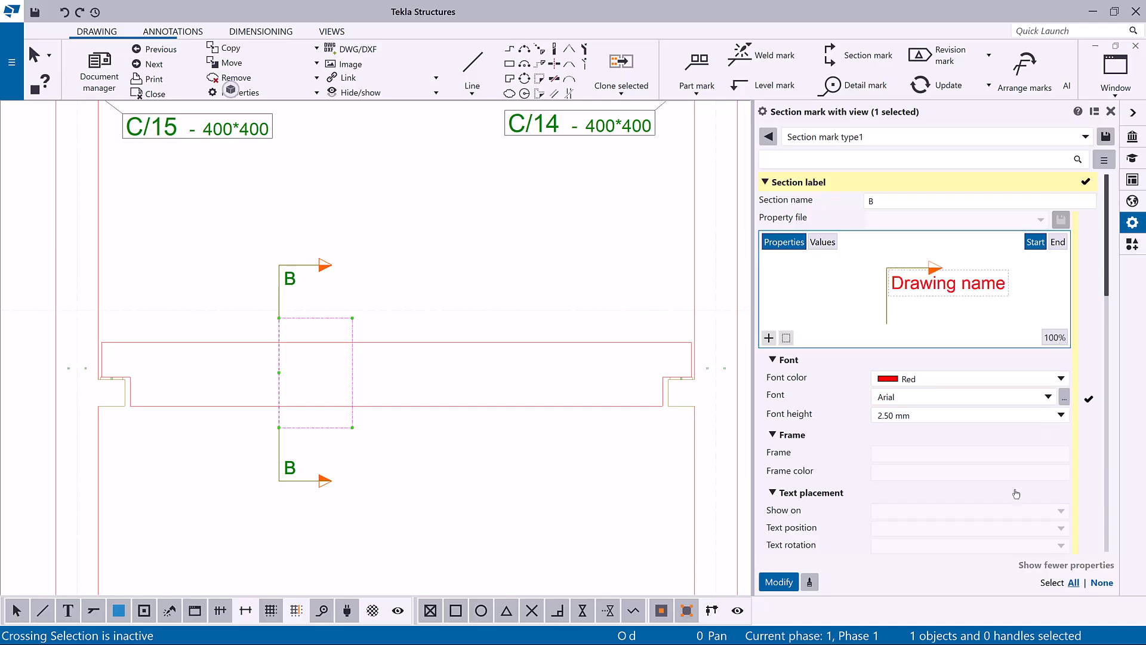
Apply the loaded settings to section mark B and select the start-side Drawing name element
left_click(778, 582)
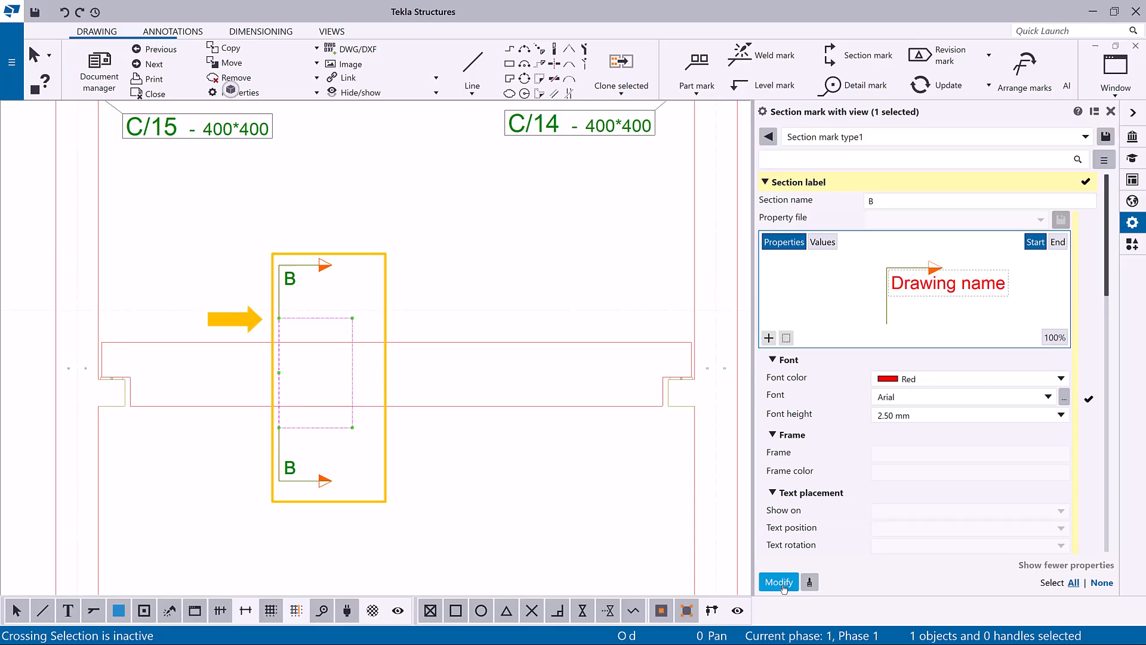
left_click(778, 582)
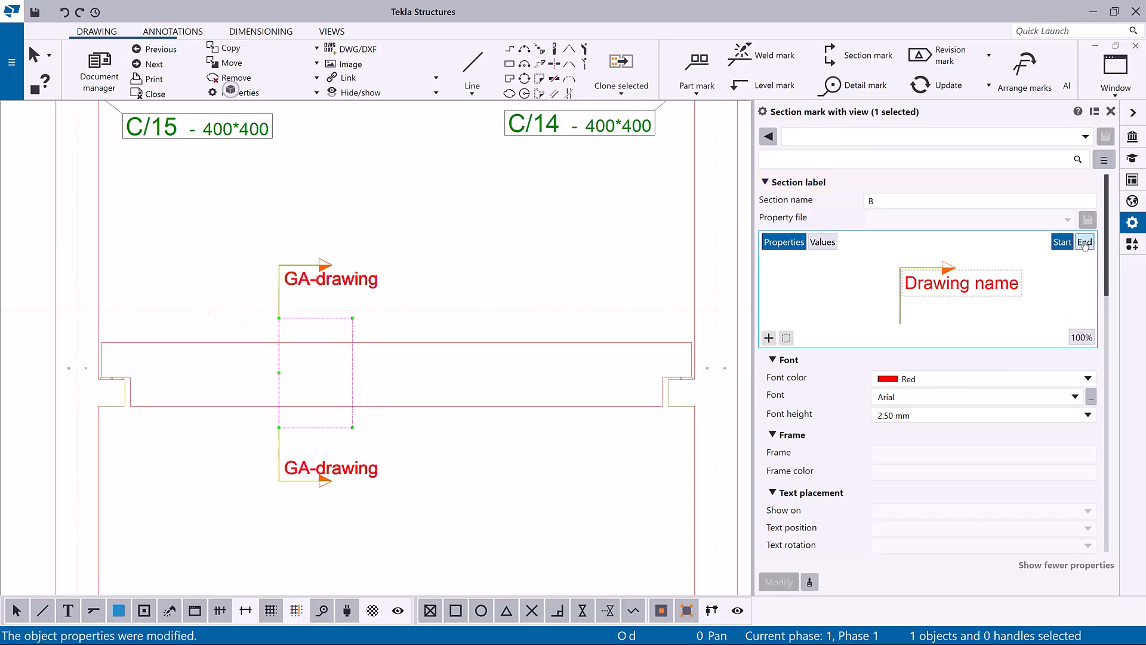
left_click(1062, 241)
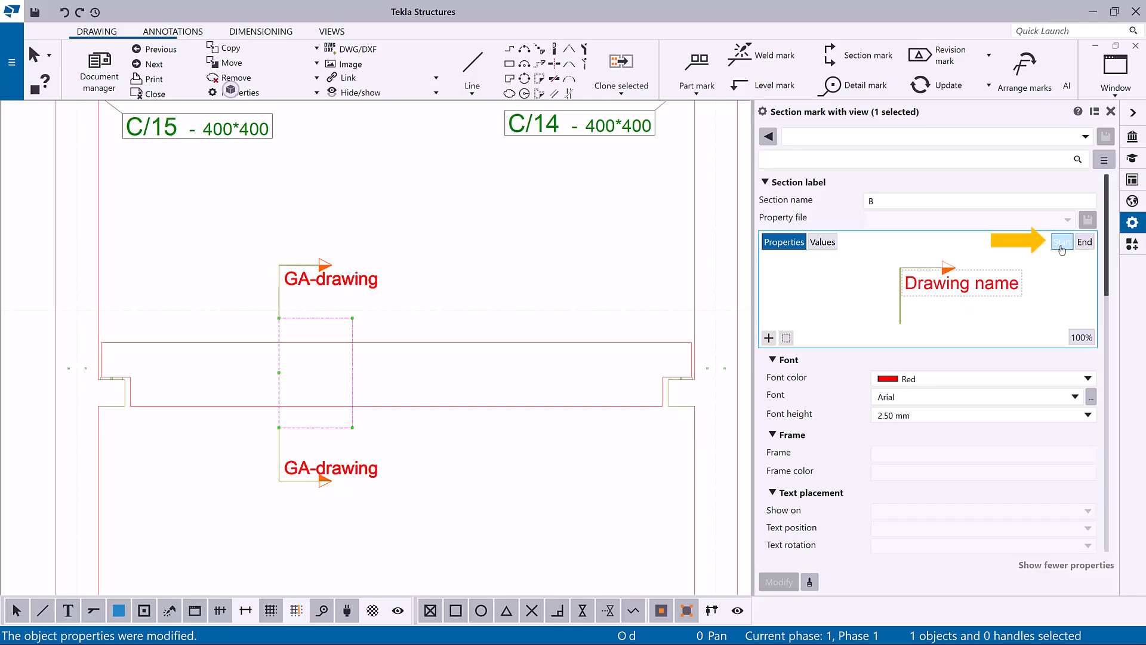
left_click(1063, 242)
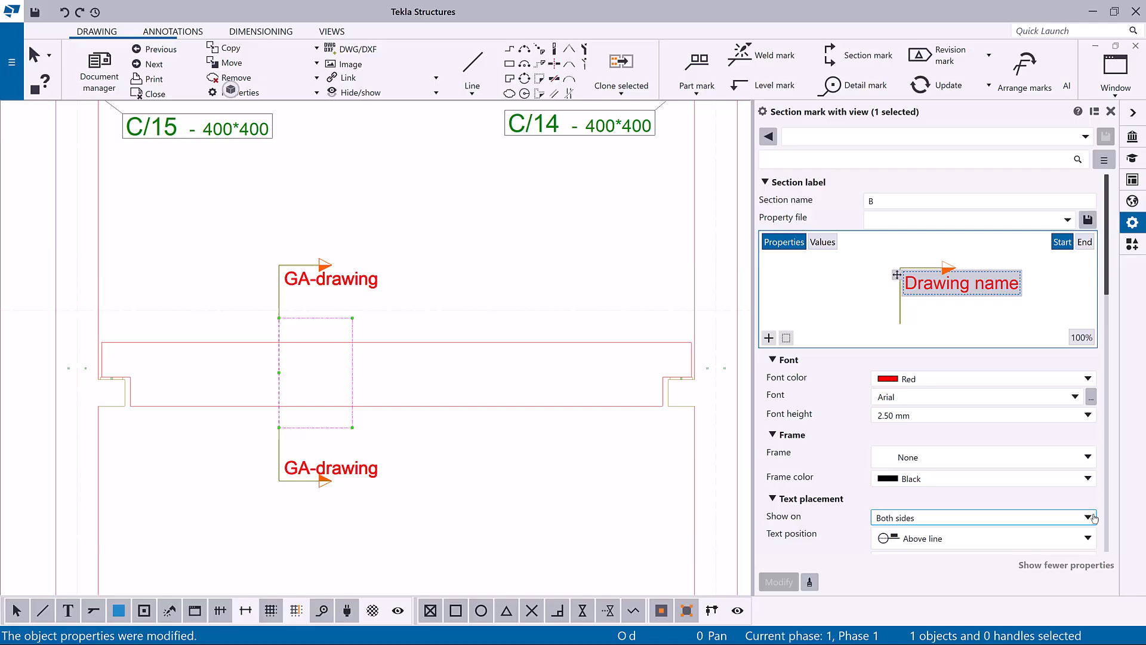
left_click(1092, 517)
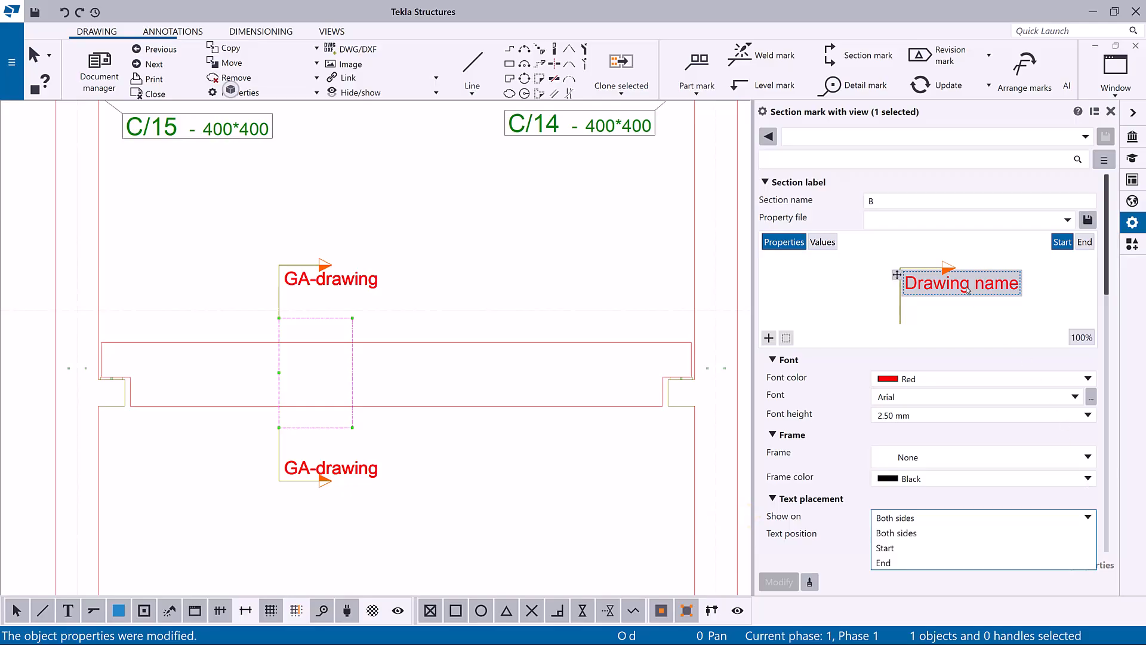
Keep text on both sides, add Section name beside Drawing name, and add a container above
left_click(922, 538)
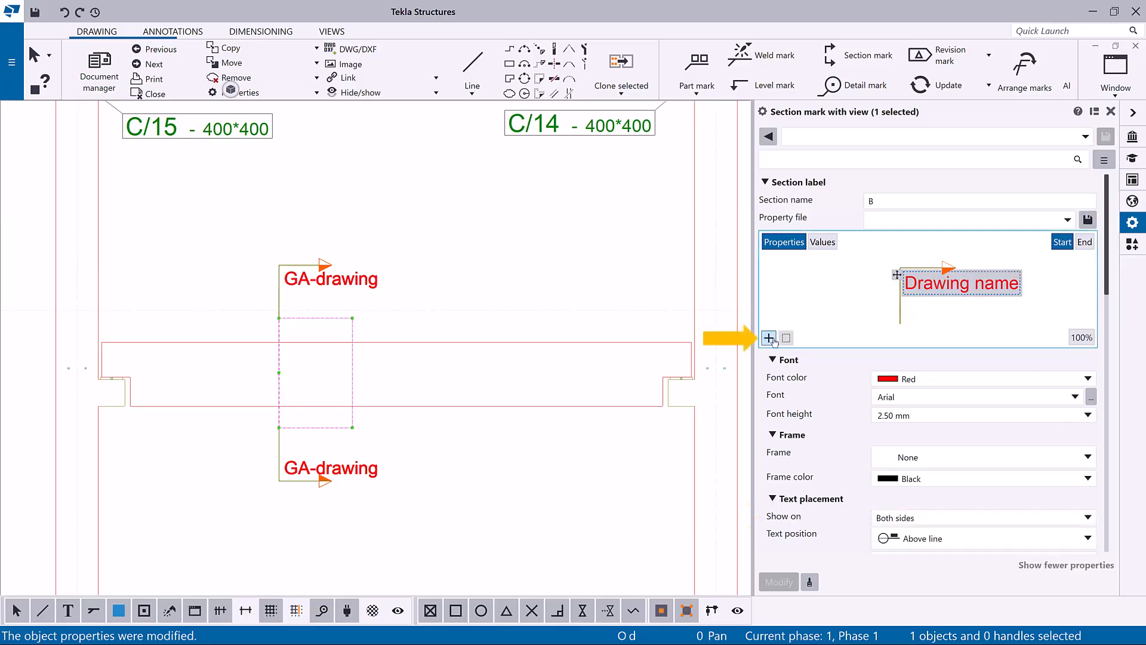
left_click(769, 338)
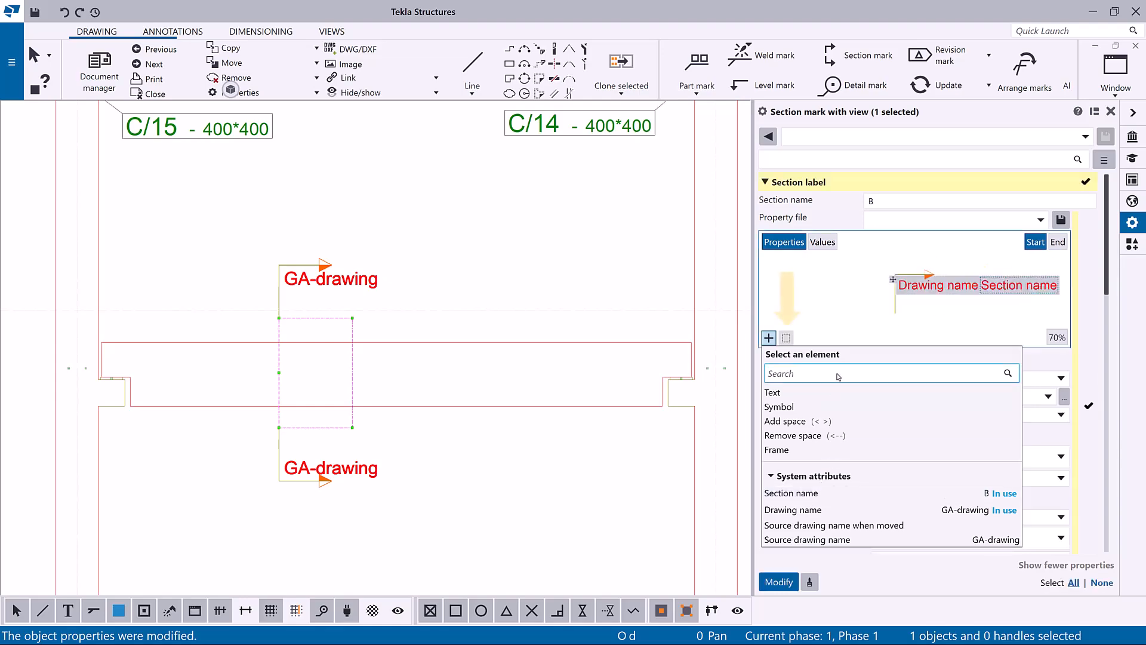
left_click(785, 337)
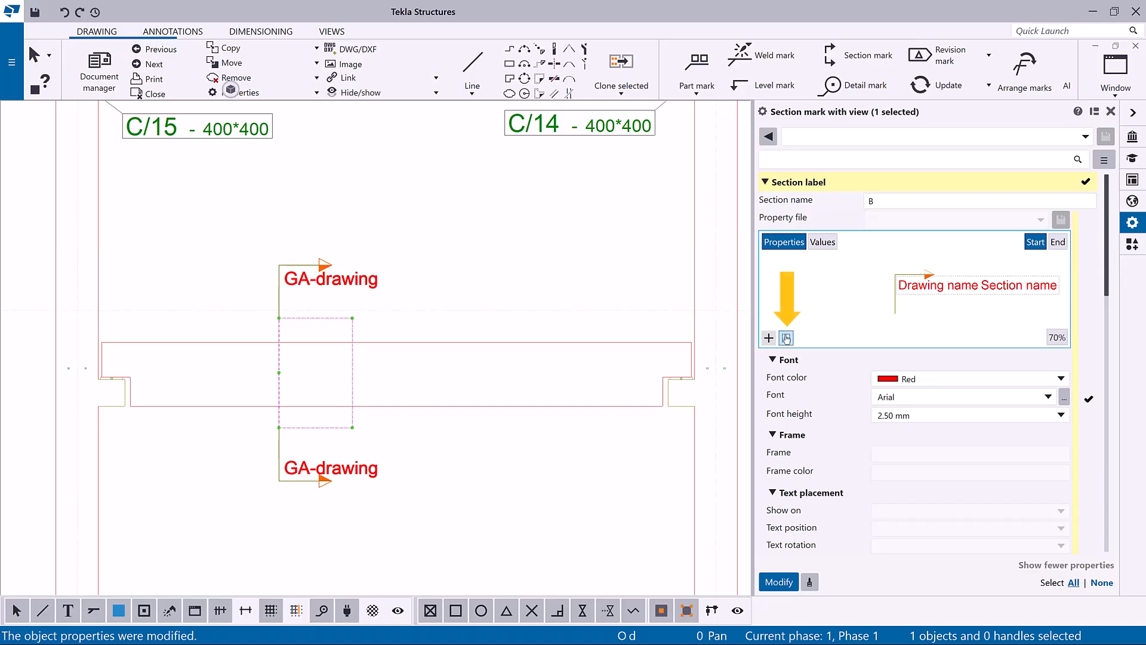
left_click(768, 337)
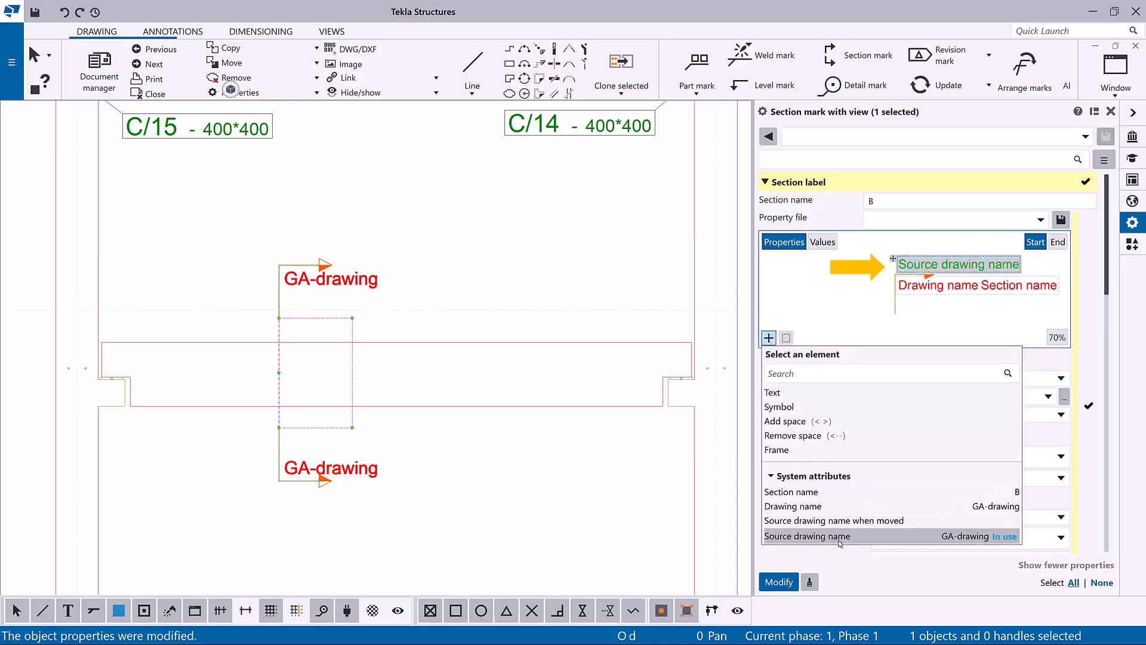
mouse_move(846, 316)
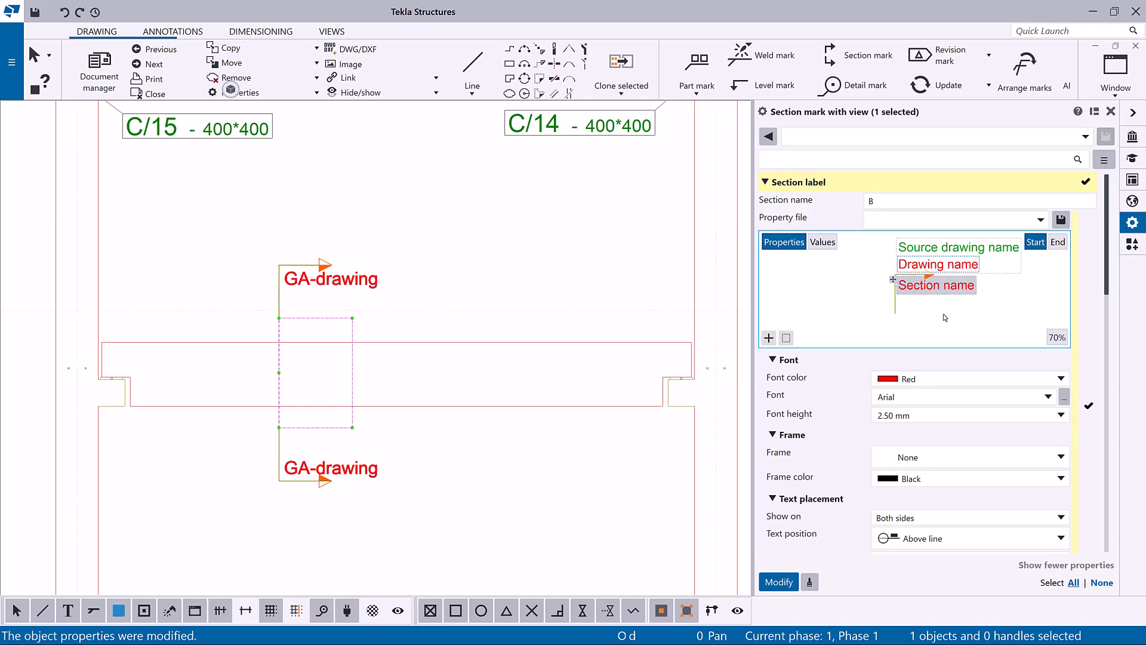
Delete the Source drawing name row and colour Section name dark green
left_click(937, 284)
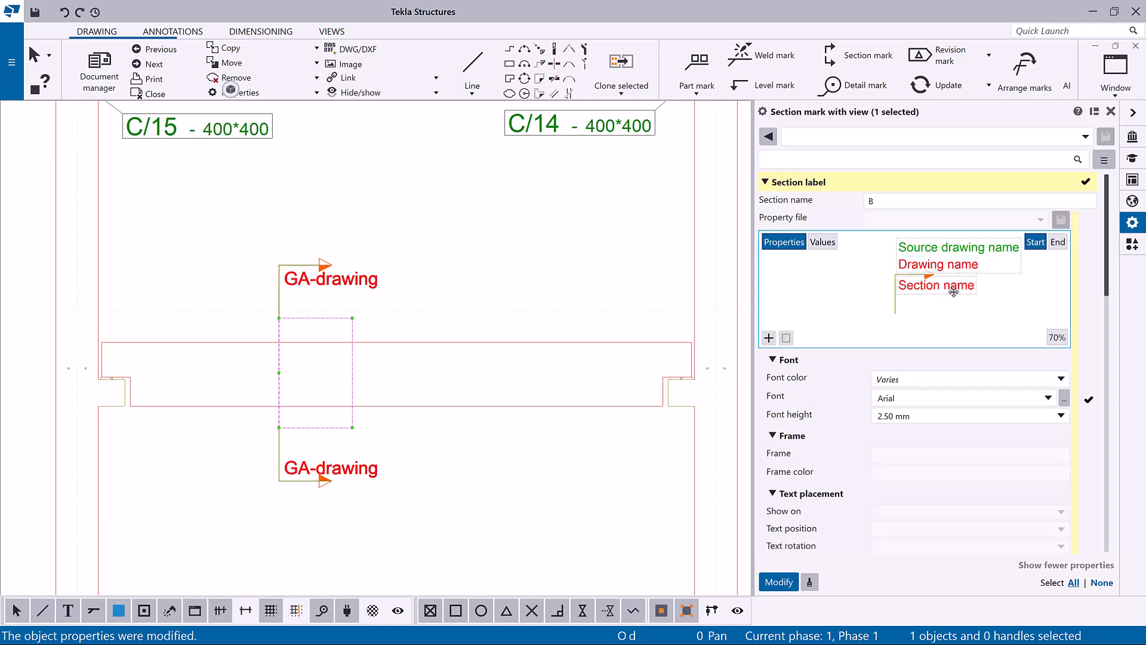
left_click(958, 247)
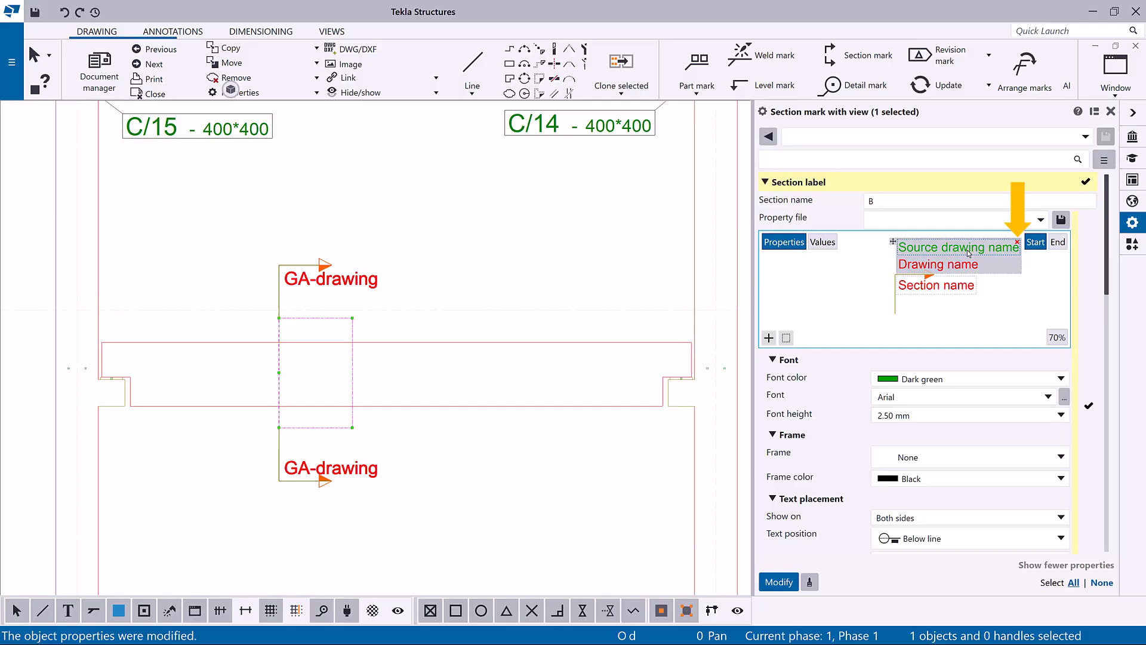
left_click(1020, 242)
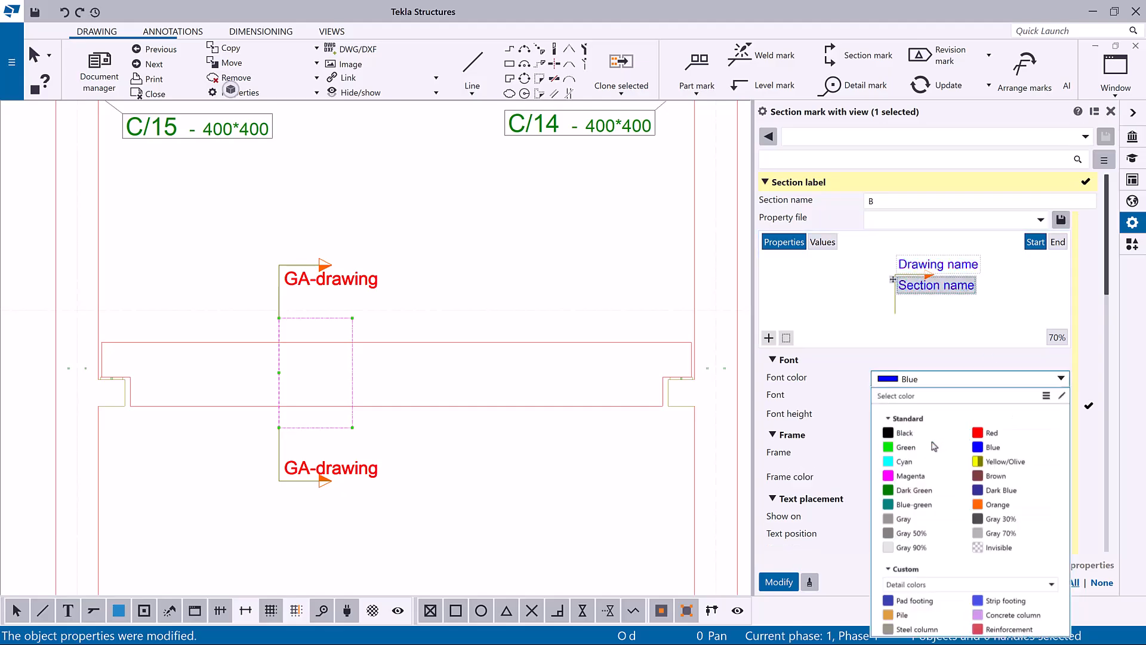
left_click(912, 490)
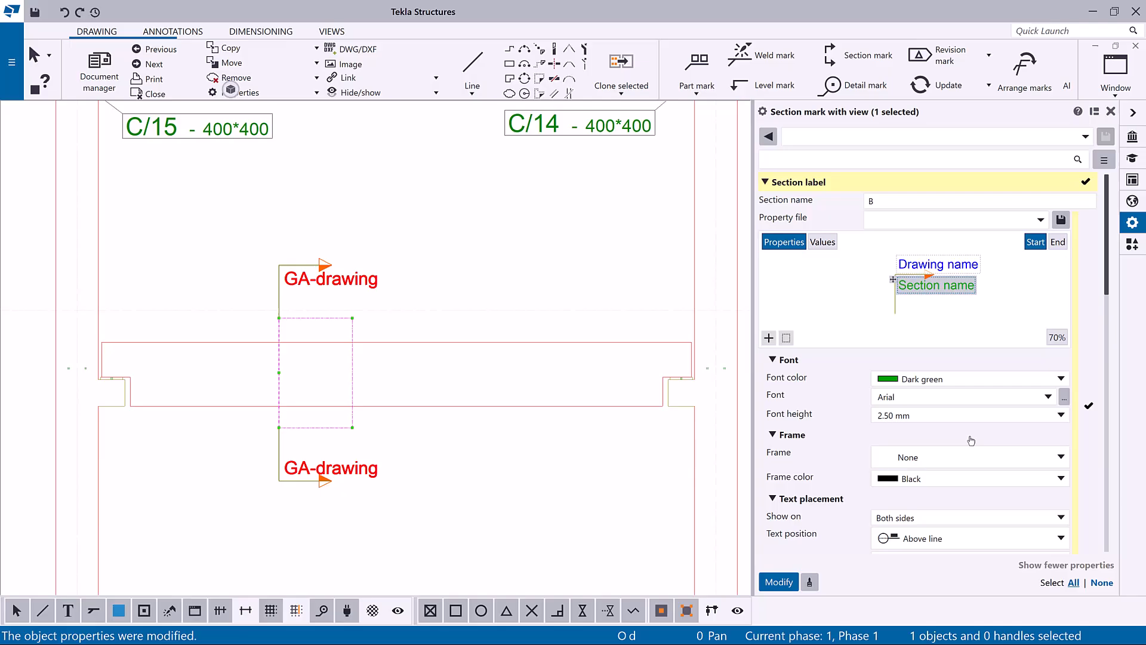
left_click(936, 284)
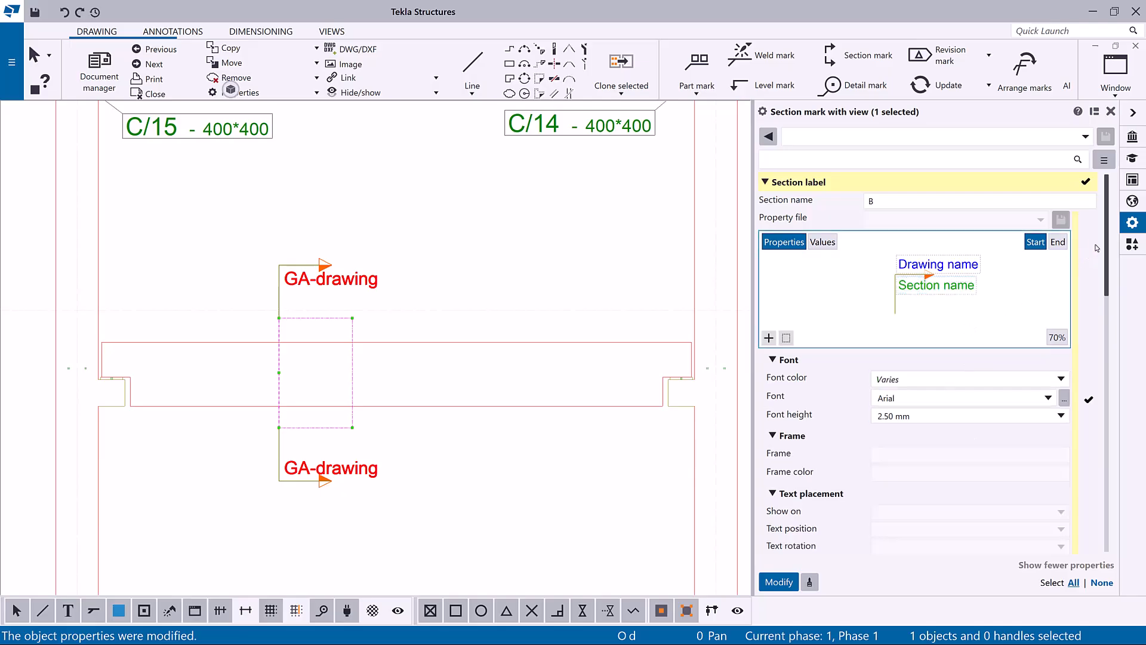
scroll("down", 3)
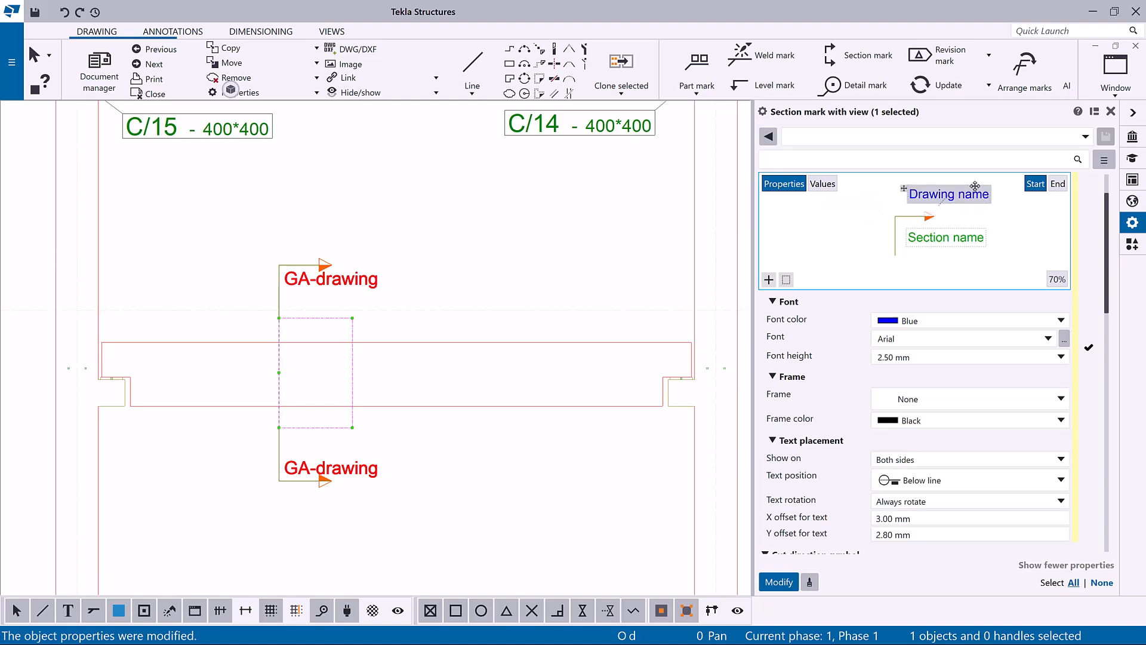
Set Drawing name X and Y text offsets to 0.00 mm and font height to 3.5
left_click(965, 518)
type("0")
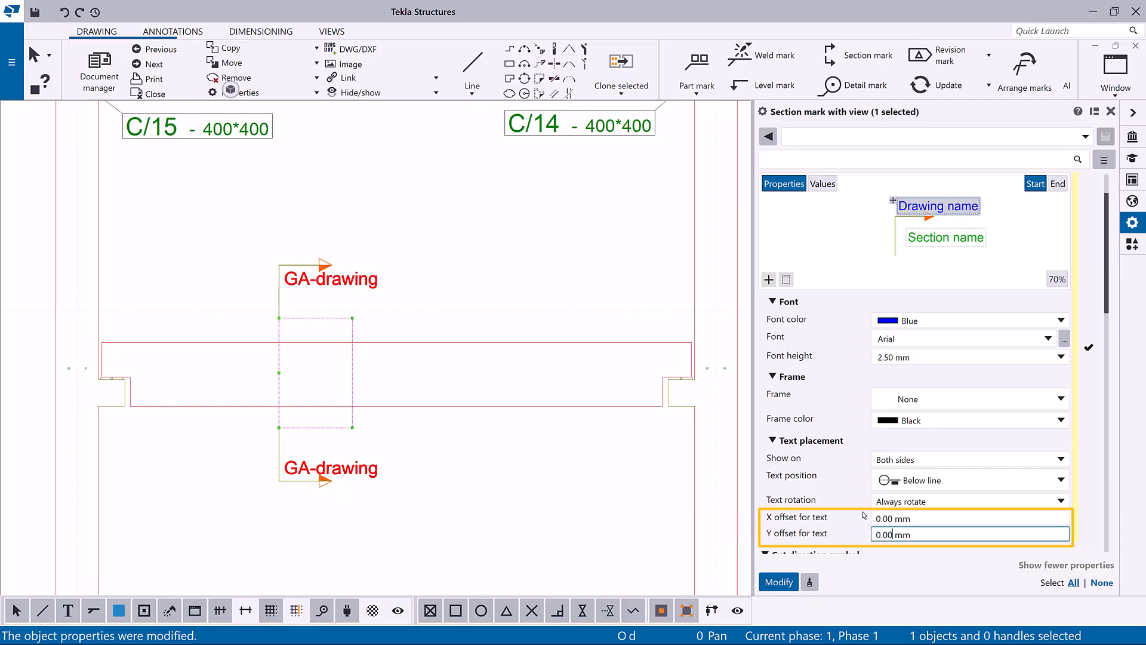
left_click(1057, 357)
type("3.5")
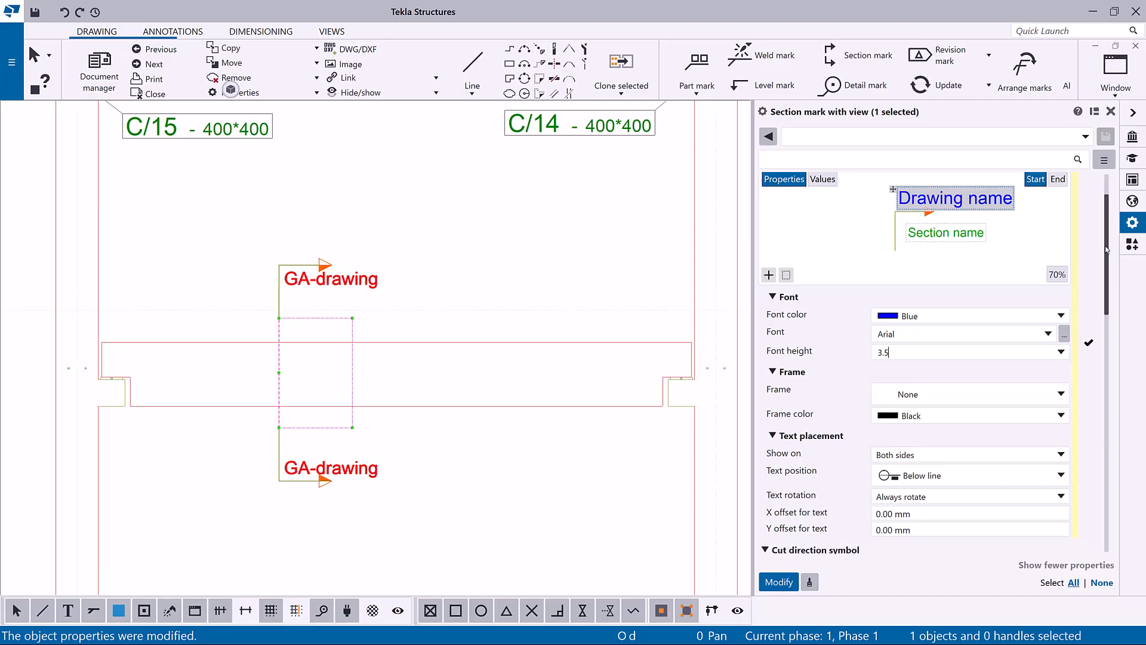
left_click(1089, 242)
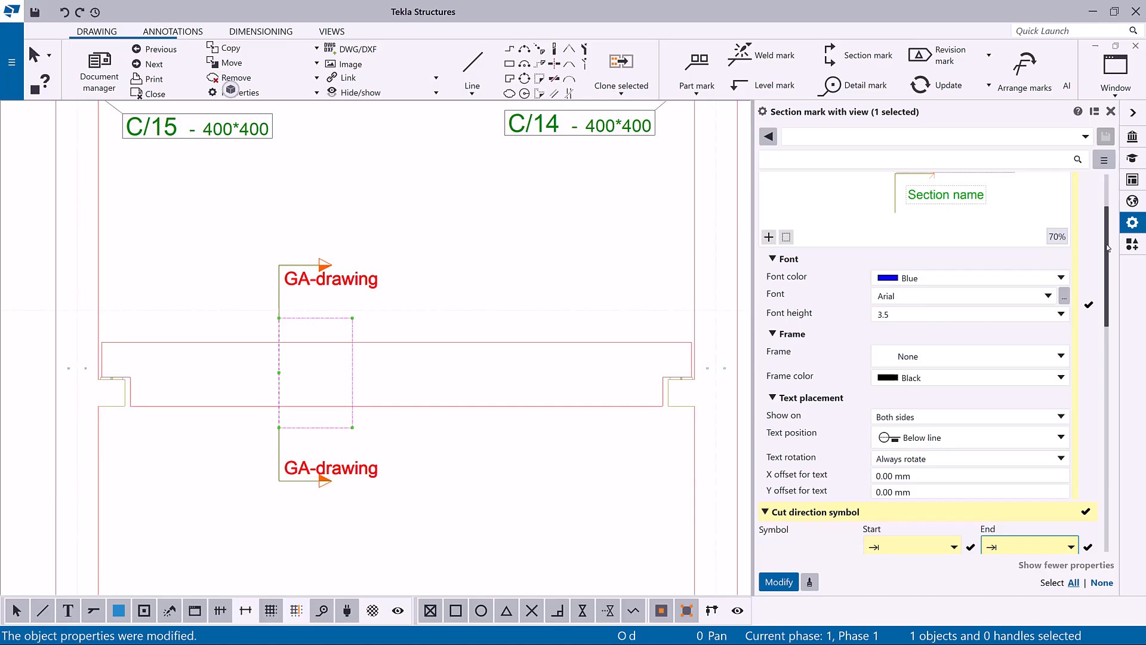
scroll("down", 3)
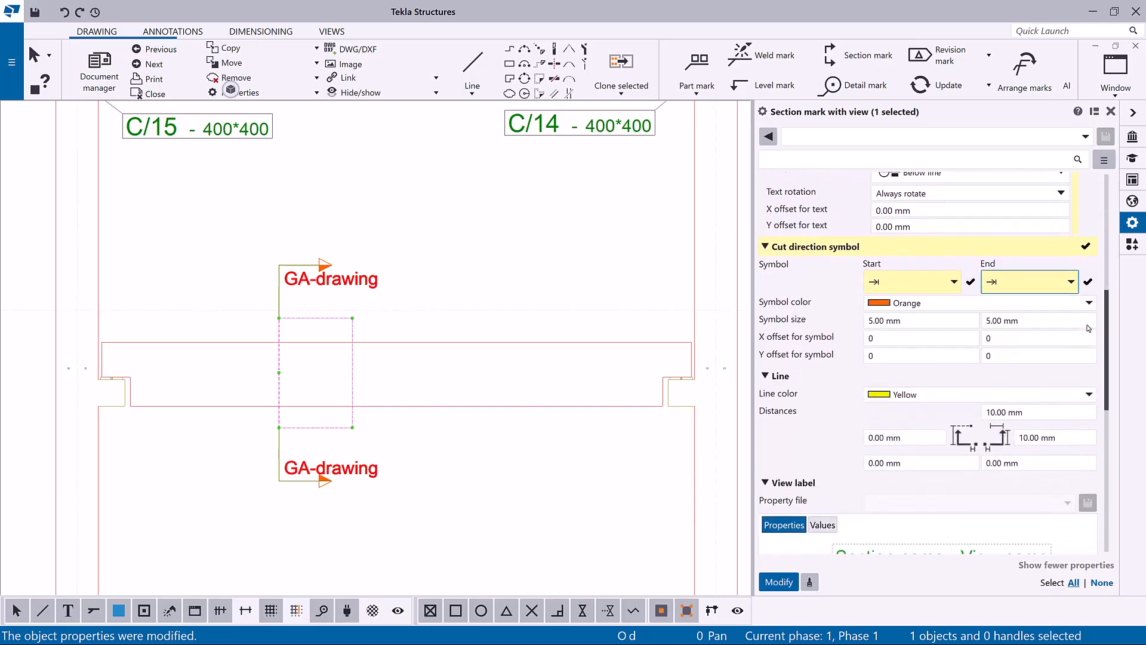